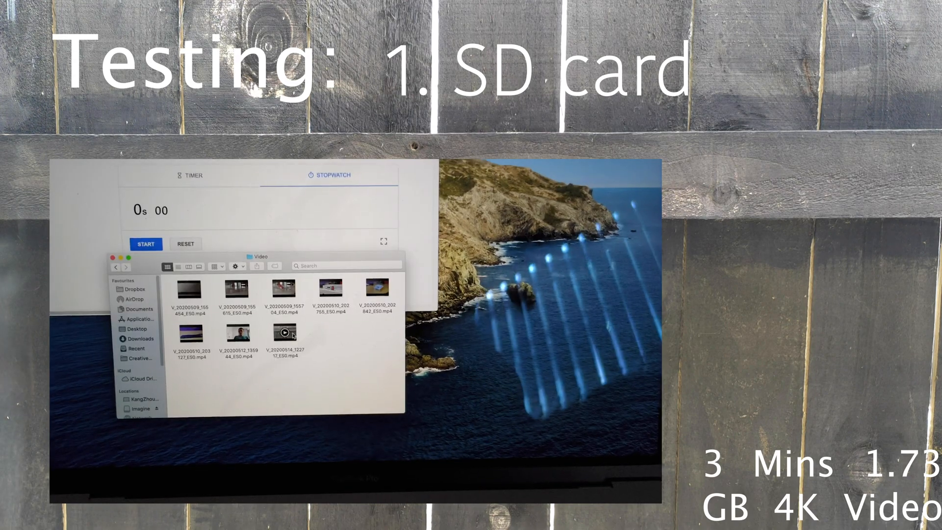
- Show Get Info for the newest video clip in the Video folder
right_click(286, 352)
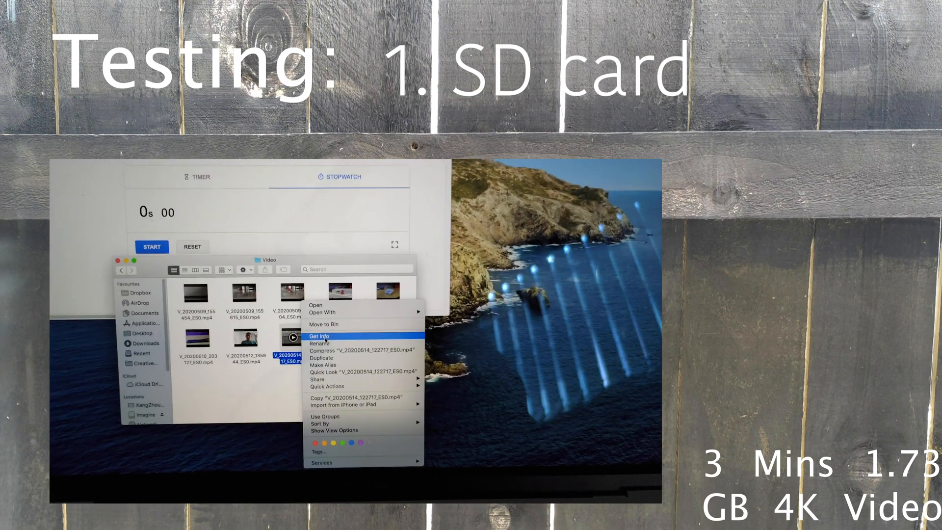
click(319, 336)
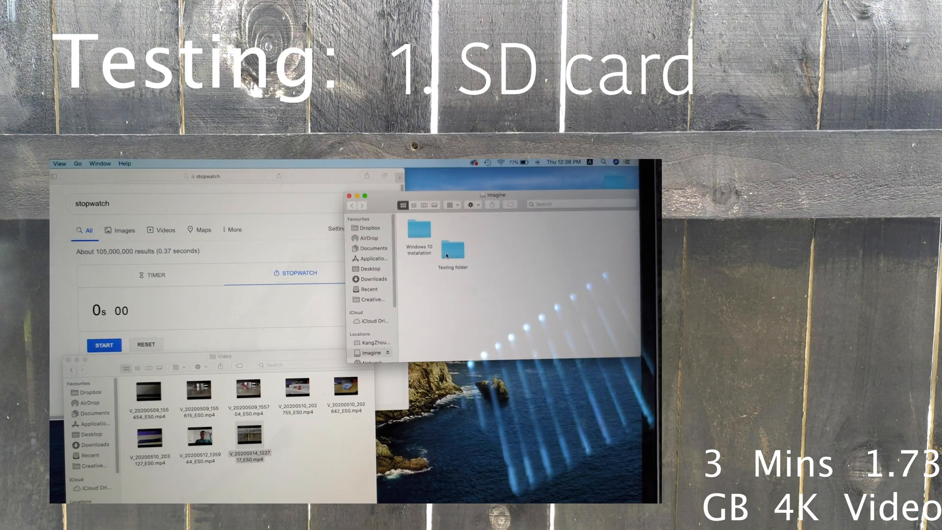
- Drag V_20200514_122717_E50.mp4 from the Video window into the Imagine card's Testing folder
double_click(451, 243)
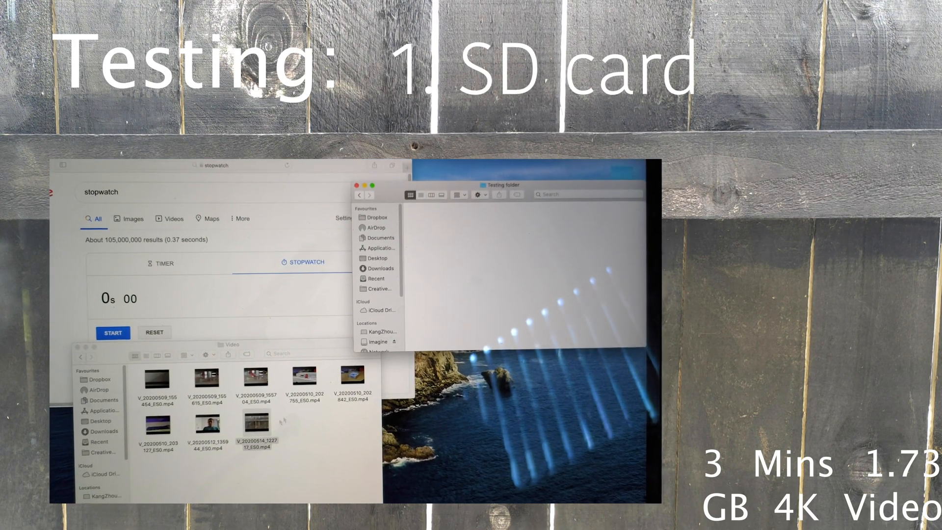
click(259, 435)
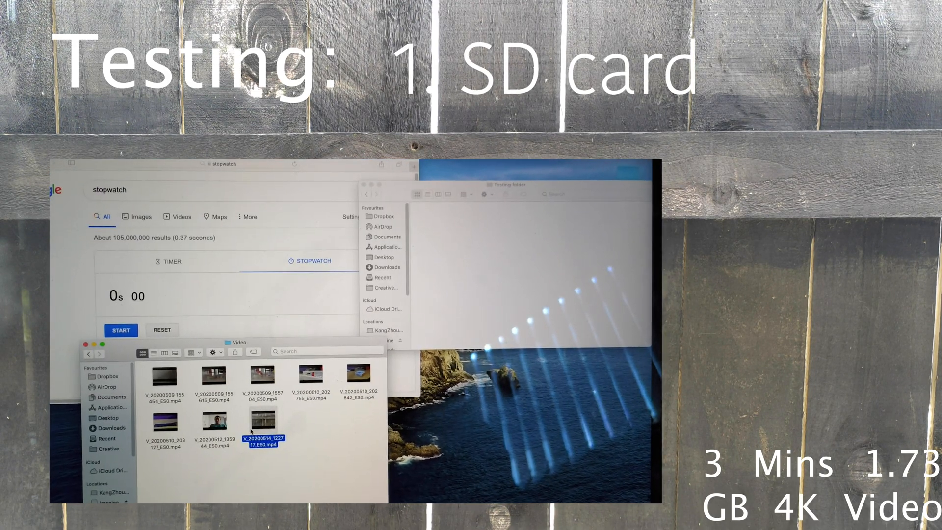
drag(263, 427, 449, 213)
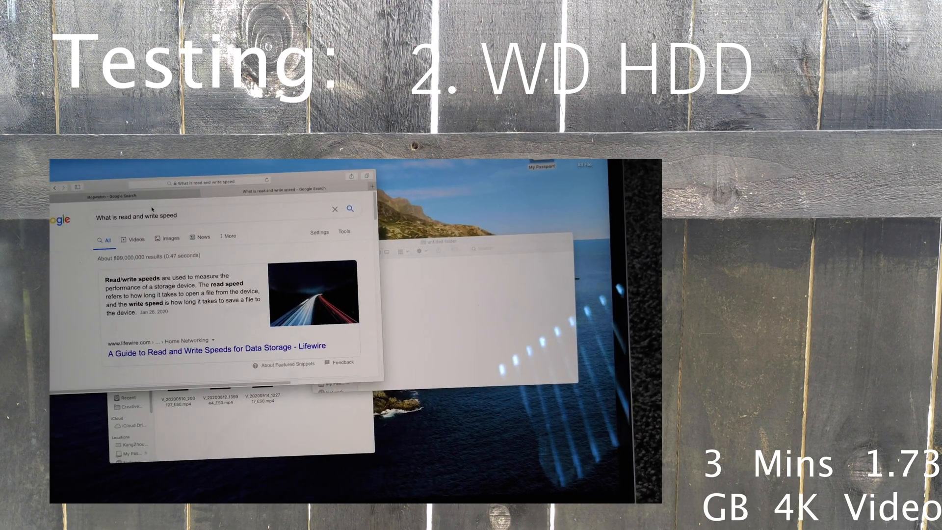
- Search for 'stopwatch' in Safari to bring up a fresh timer for the WD HDD test
text(stopwatch)
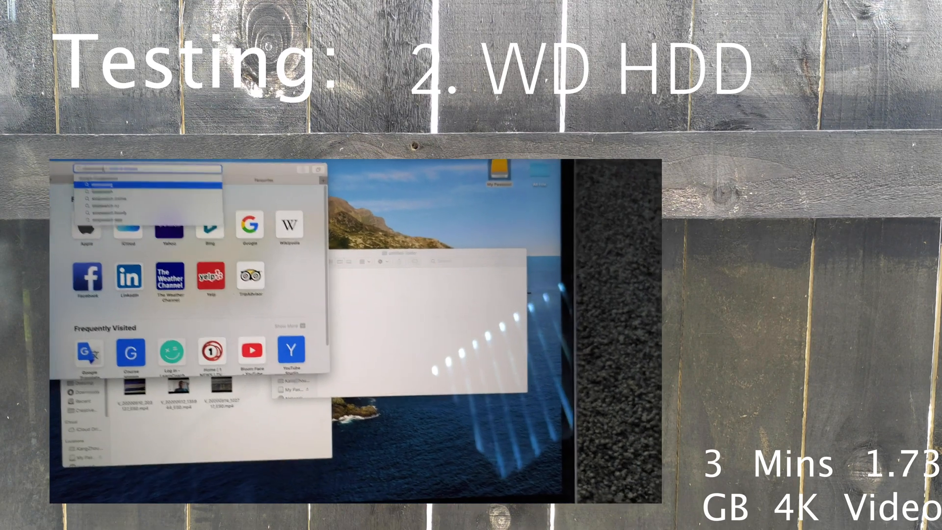
text(stopwatch)
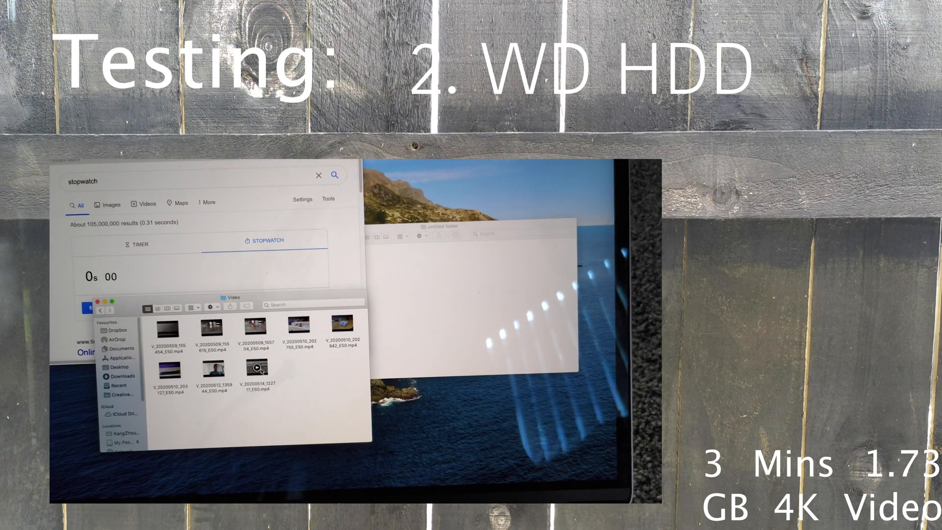
- Open the 'How to build your first c++ games.' folder from the Pratice folder
click(255, 367)
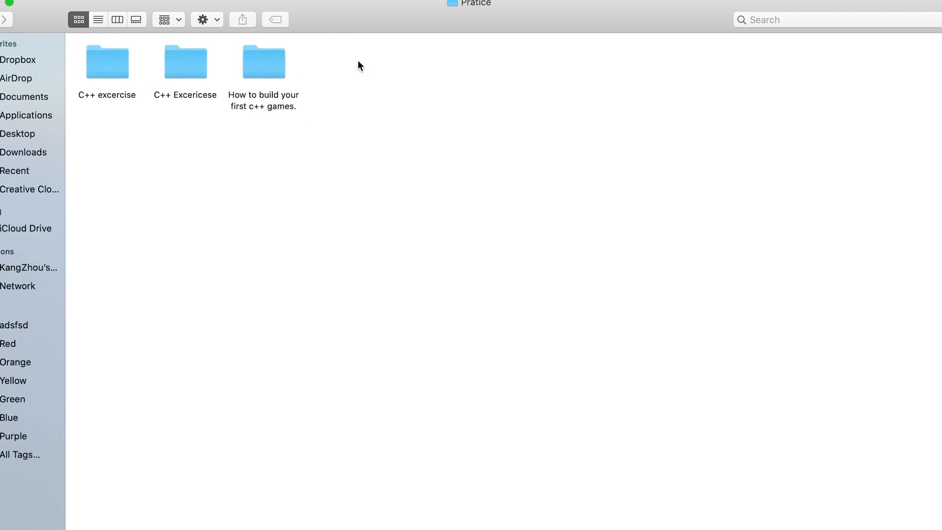
double_click(263, 61)
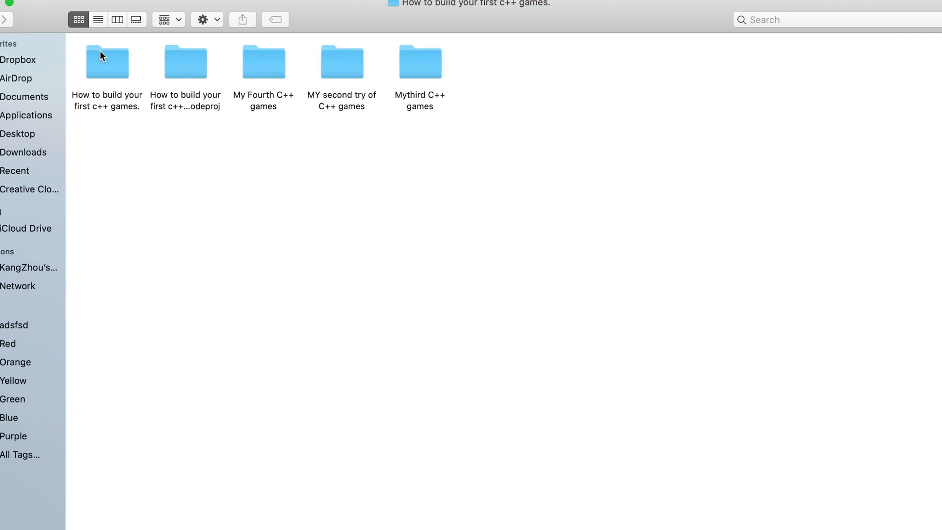